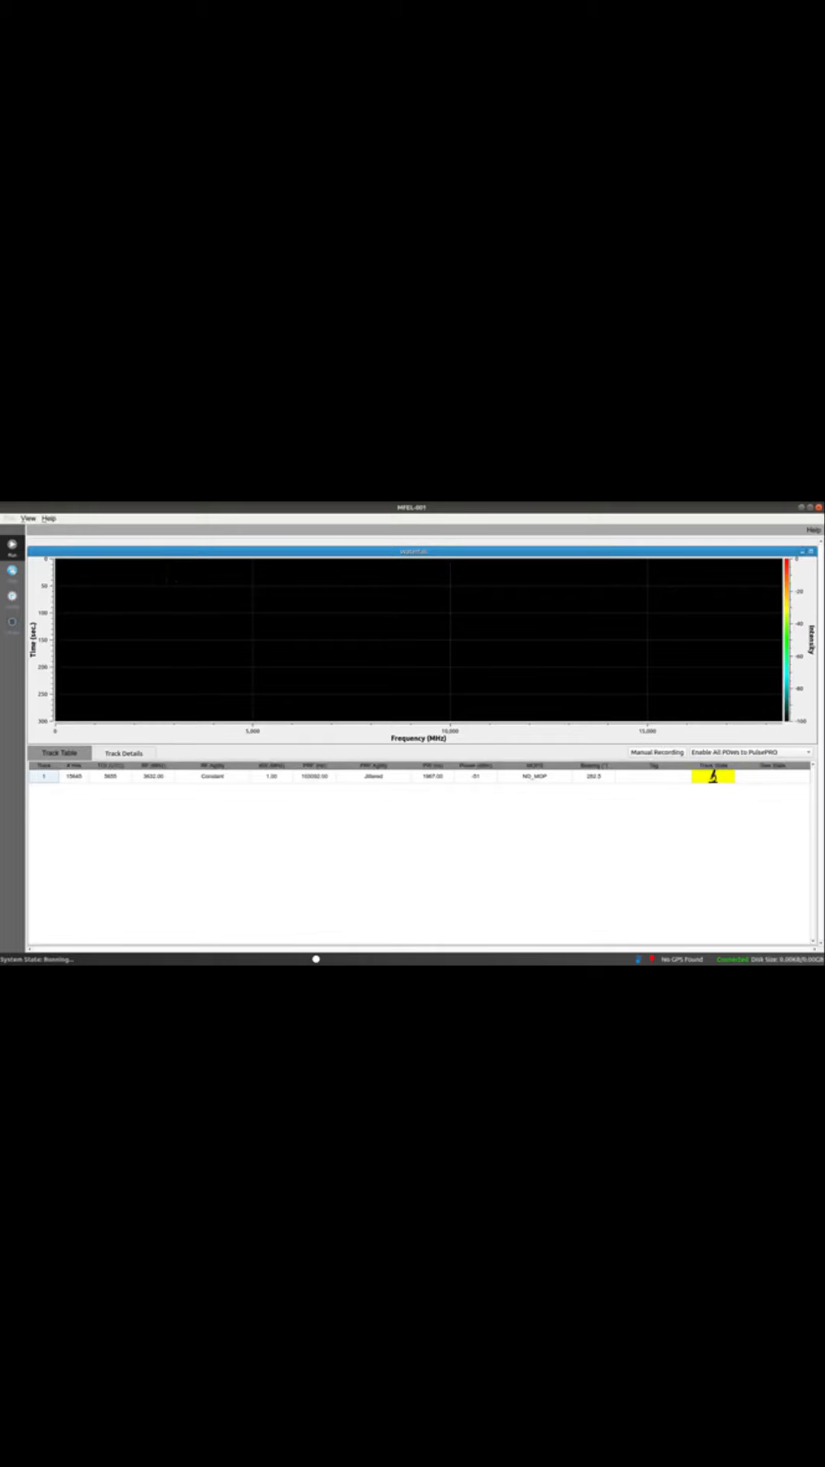
Show Track 1 Details with its bearing, power, RF, PRI and pulse-width agility values.
{"action": "left_click", "coordinate": [122, 751]}
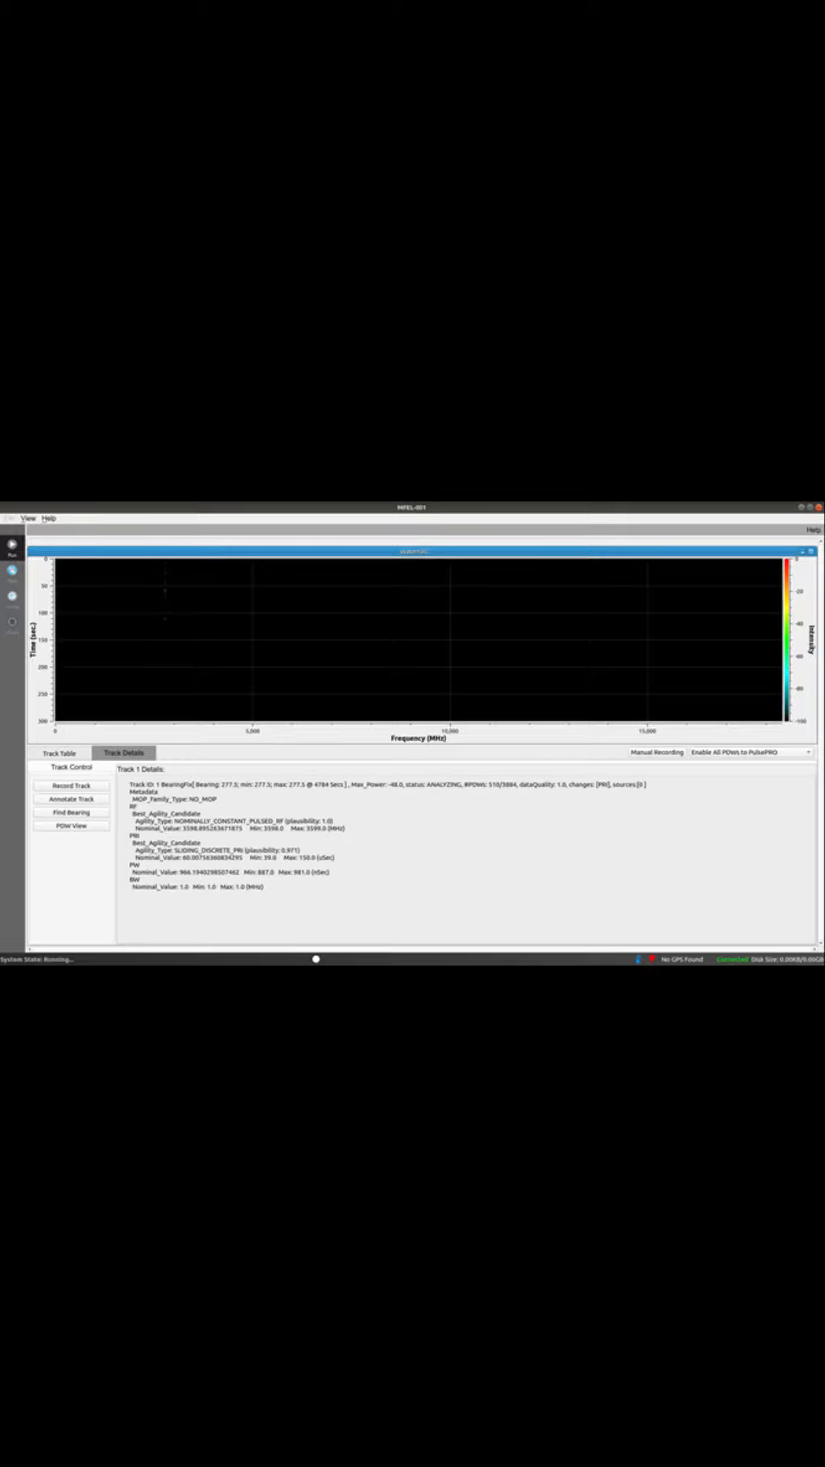
Switch back to the Track Table listing track 1 with its RF, PRI, power and bearing.
{"action": "left_click", "coordinate": [55, 752]}
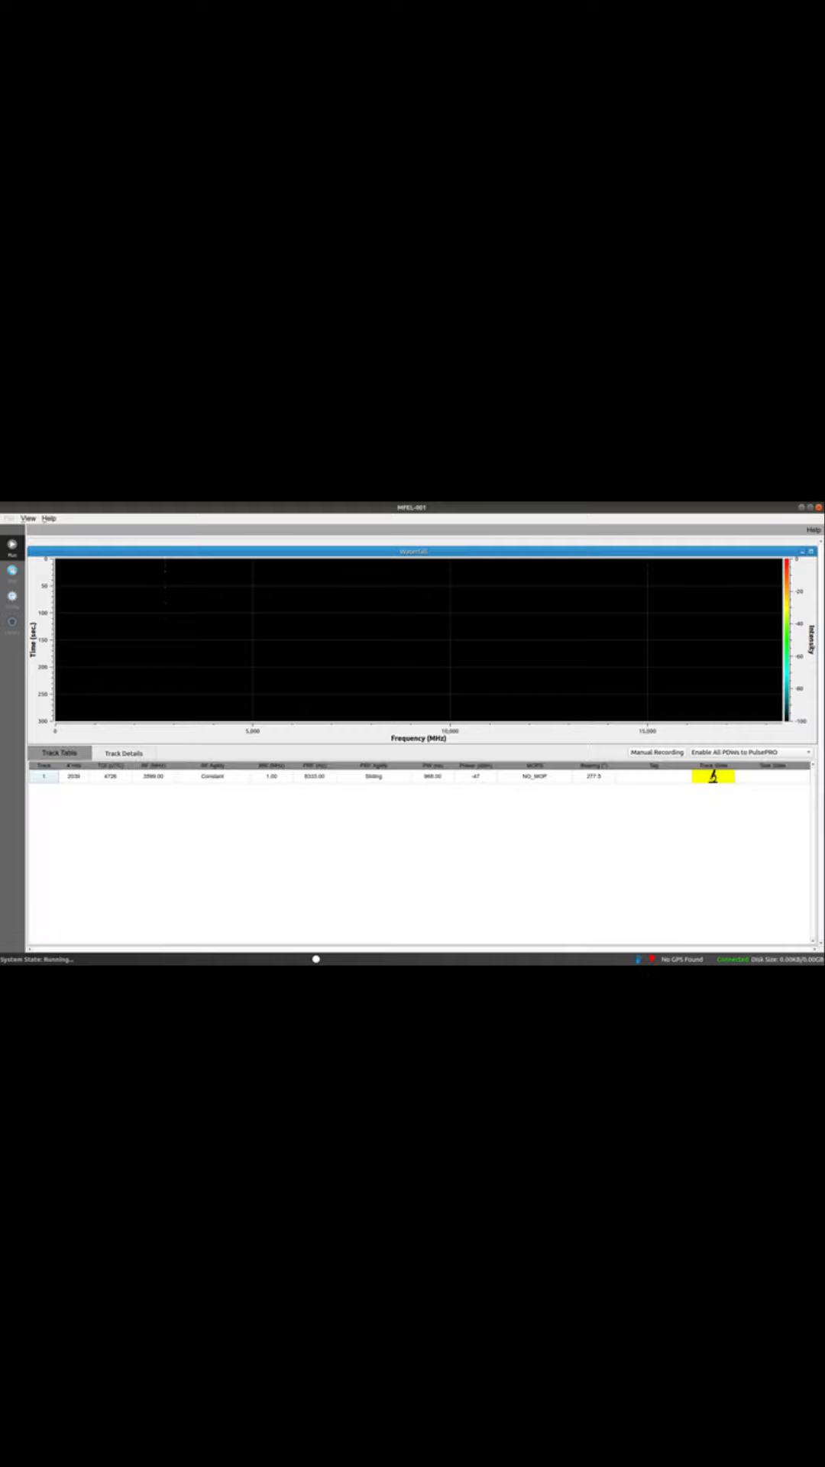